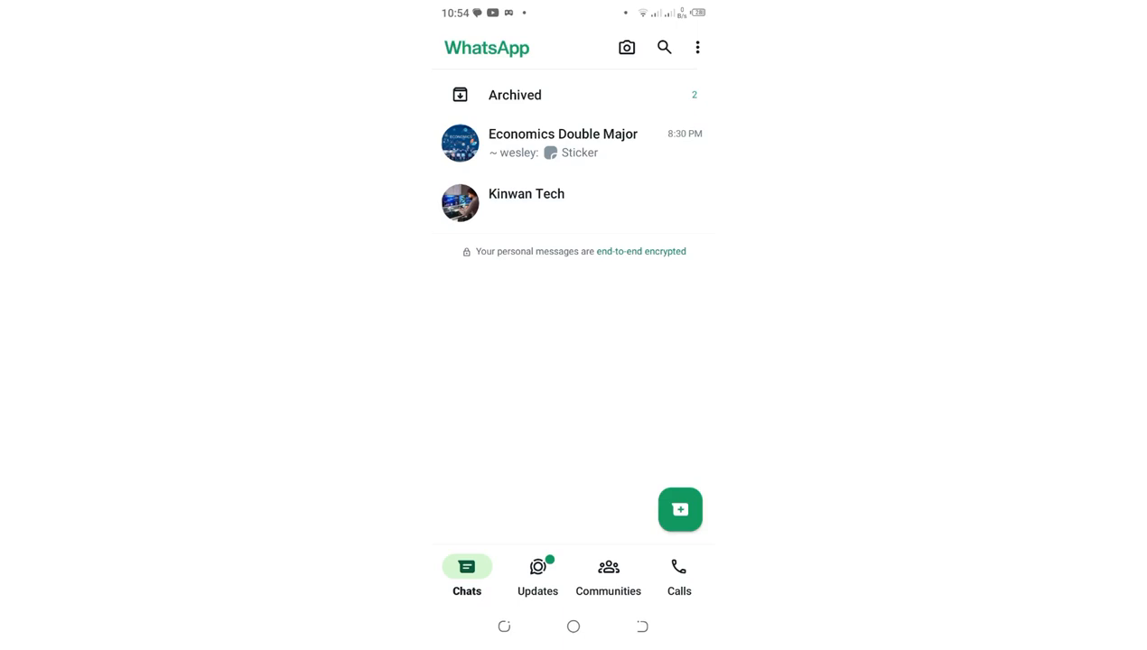
Step: Select the Kinwan Tech group by long-press and show its overflow actions
left_click(526, 194)
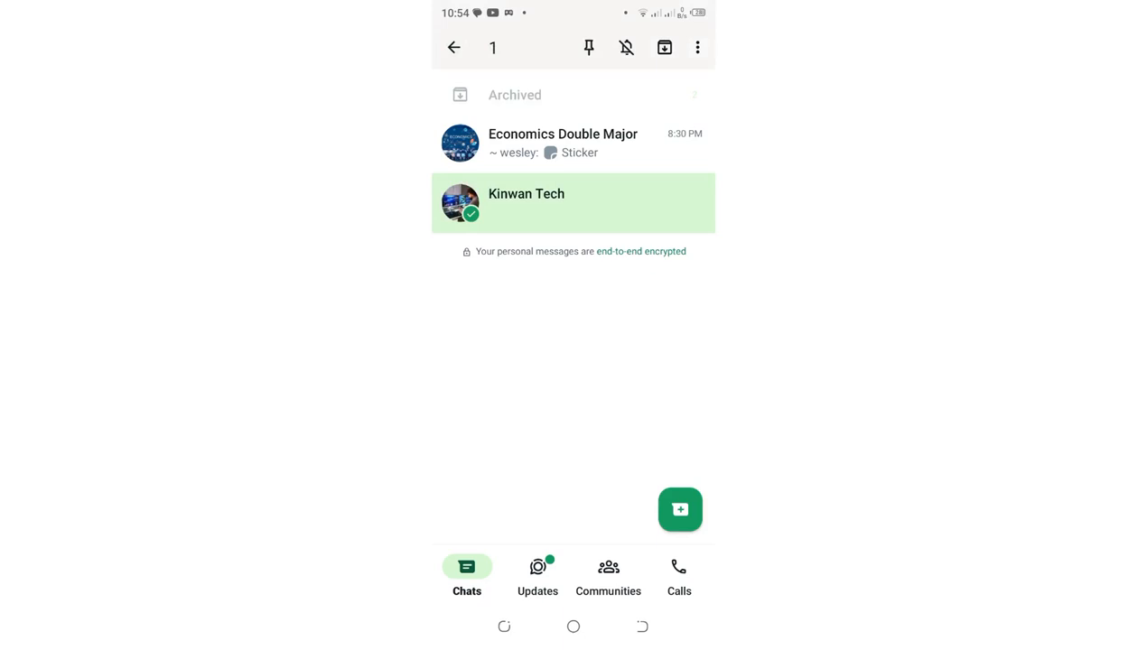
left_click(696, 47)
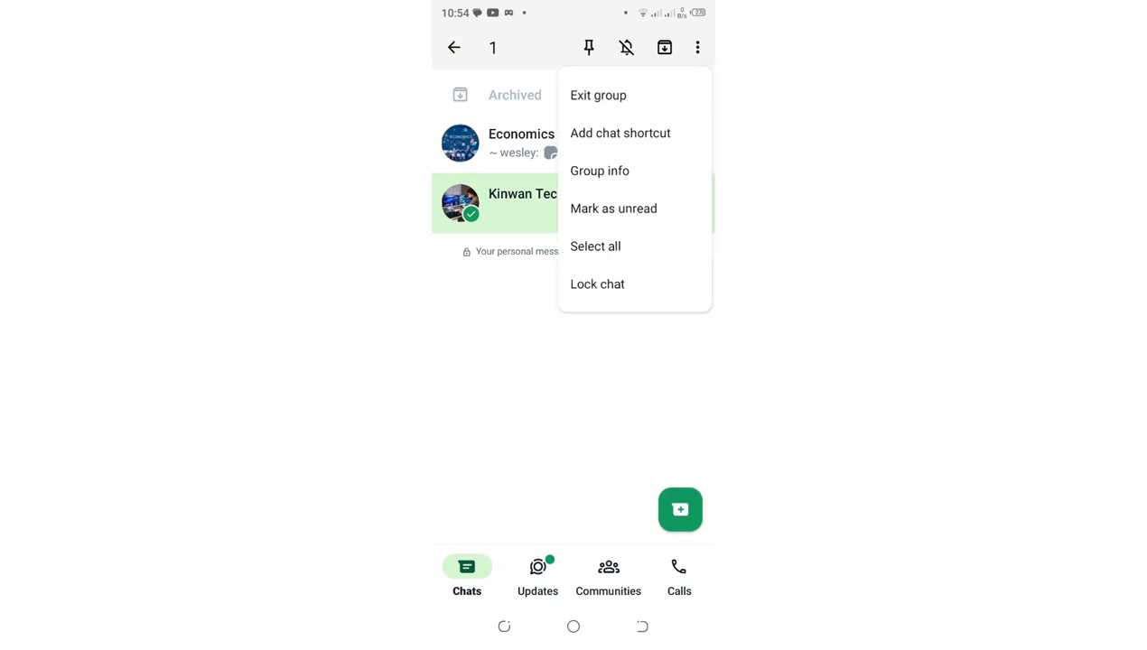
Step: Lock the Kinwan Tech chat, continuing through the fingerprint prompt
left_click(597, 284)
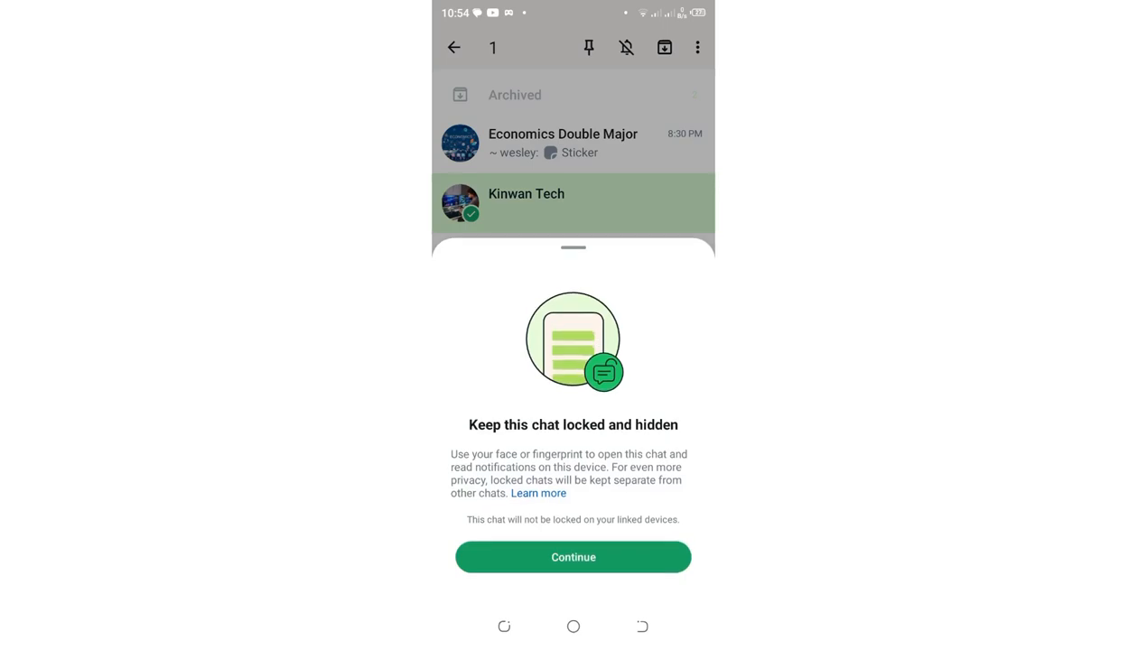
left_click(573, 557)
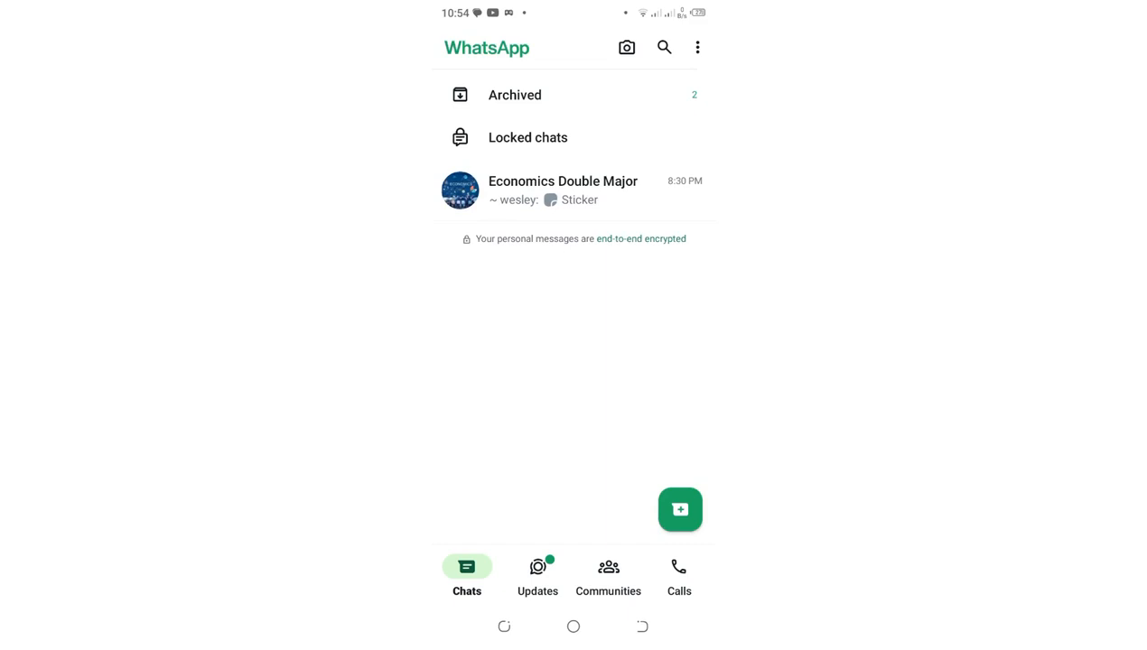
Step: Unlock the Locked chats folder and toggle Hide locked chats in Chat lock settings
left_click(527, 137)
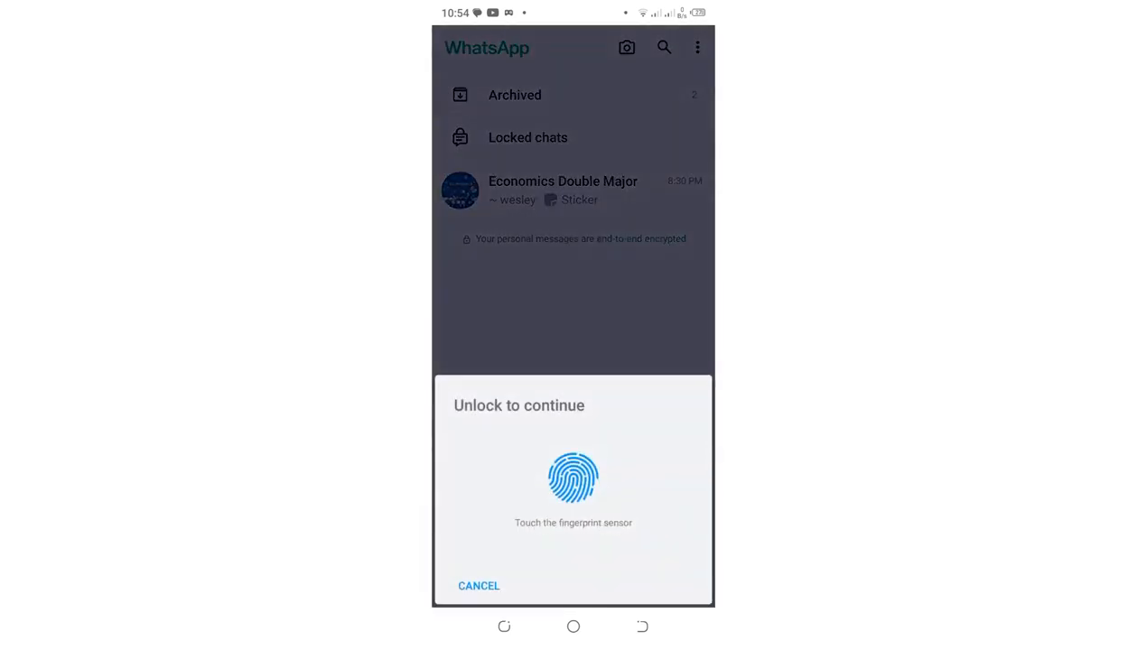
left_click(572, 478)
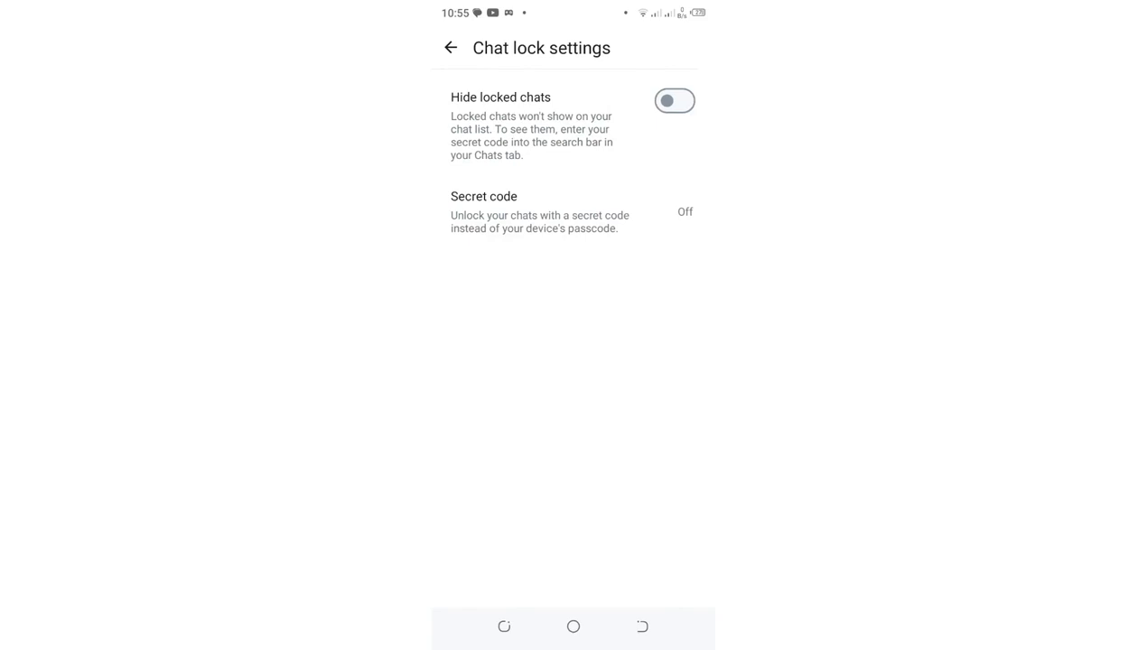
left_click(674, 100)
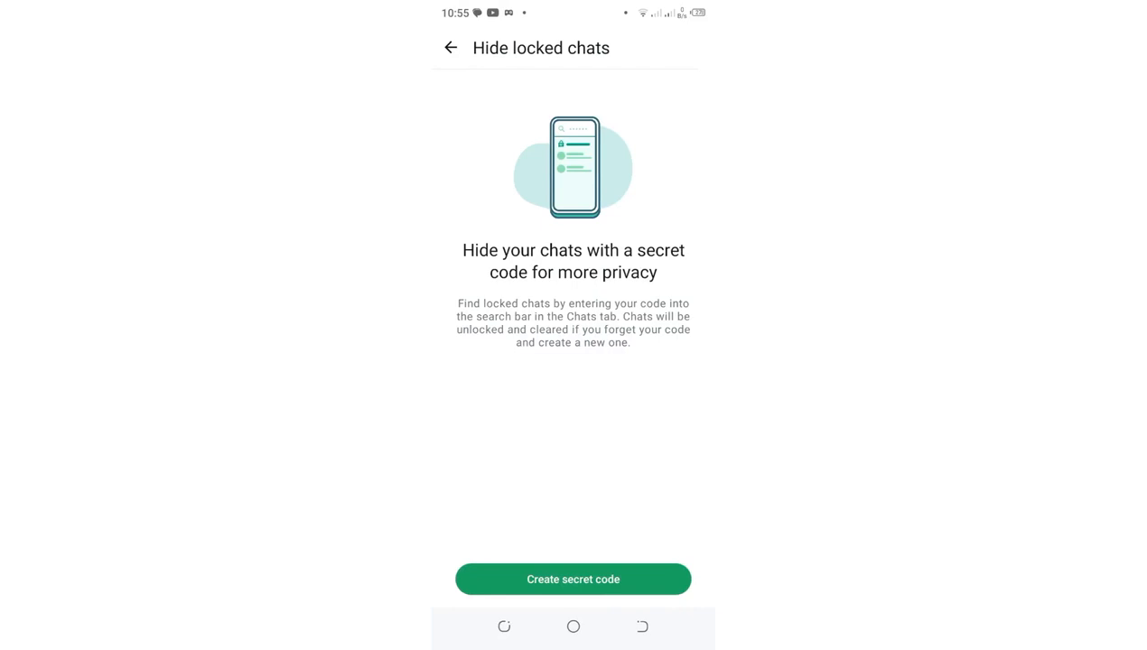
left_click(573, 579)
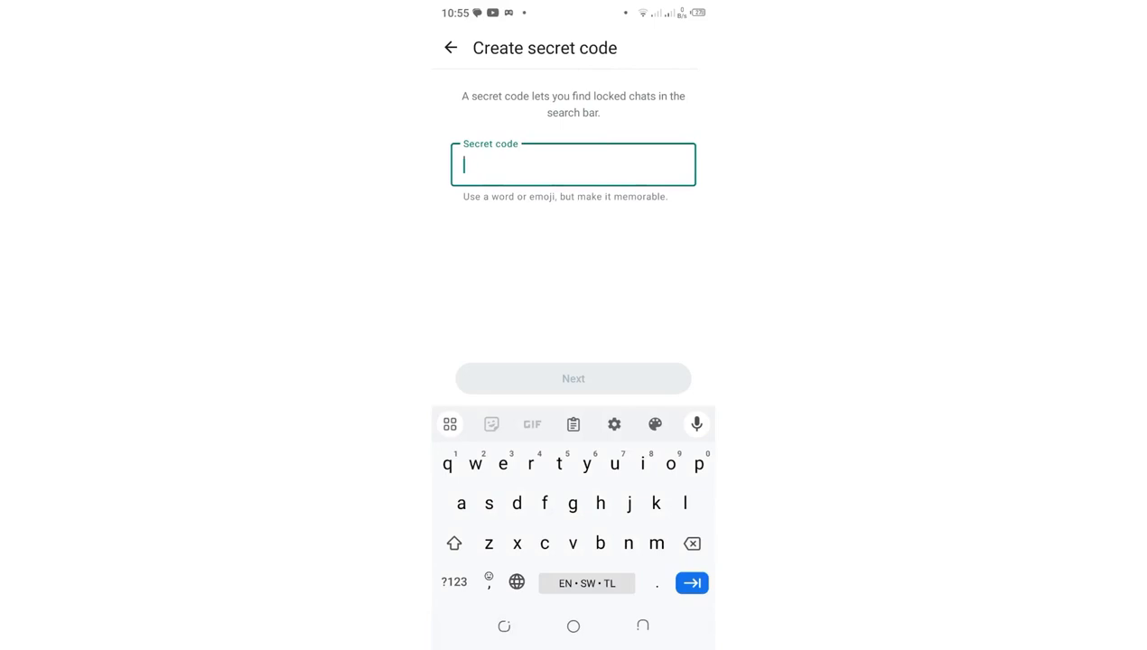
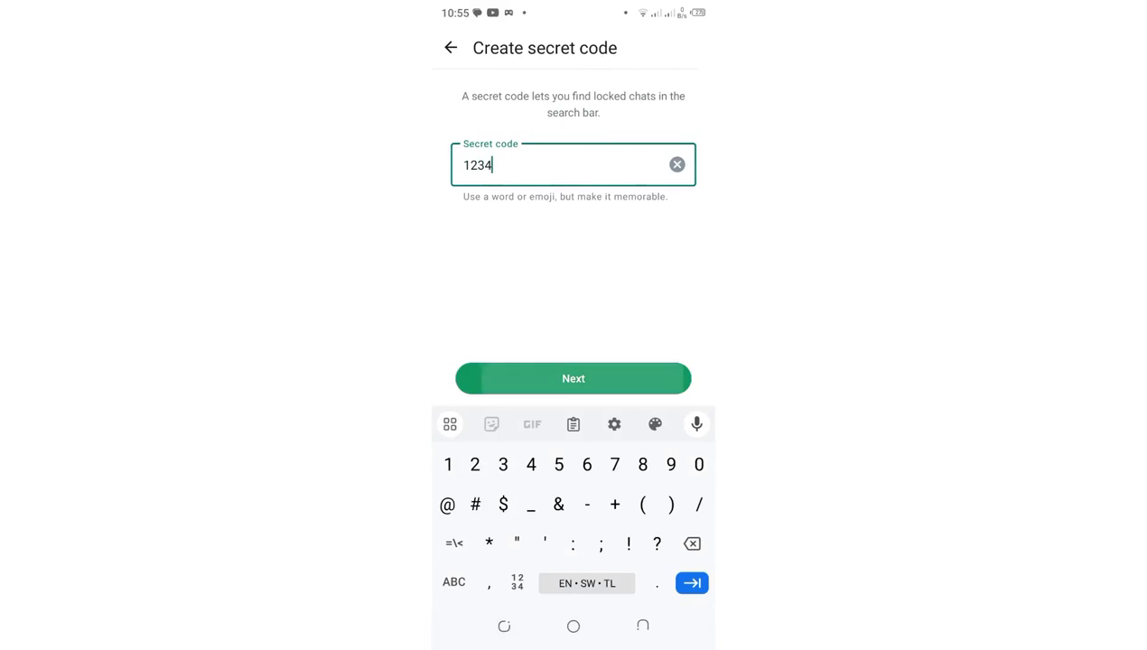
left_click(573, 378)
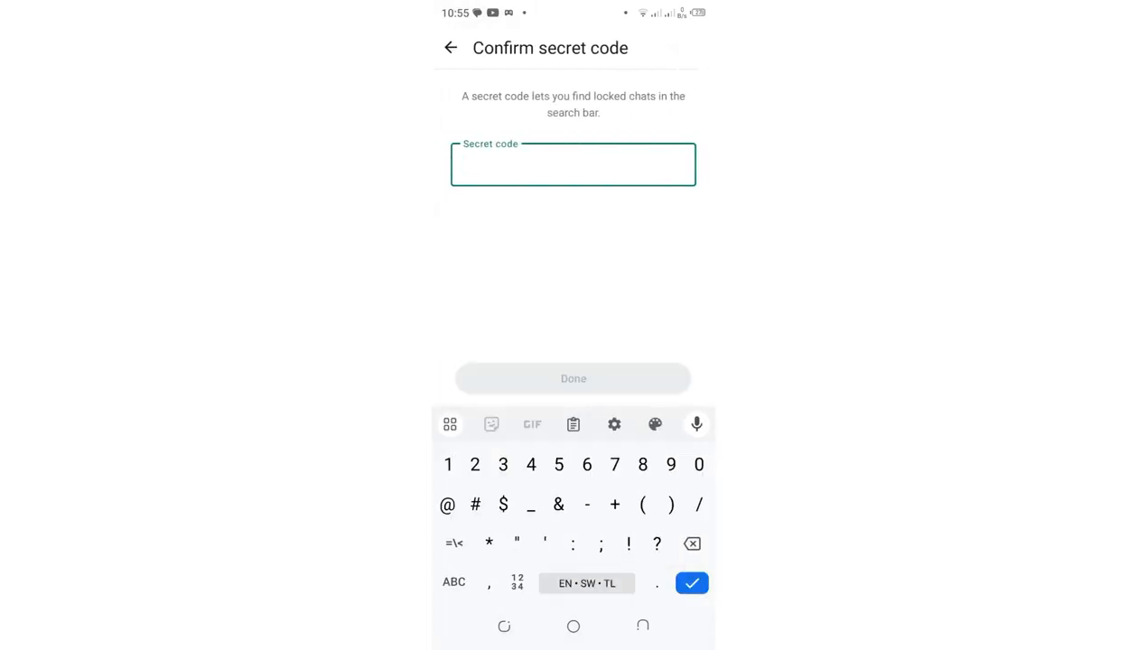
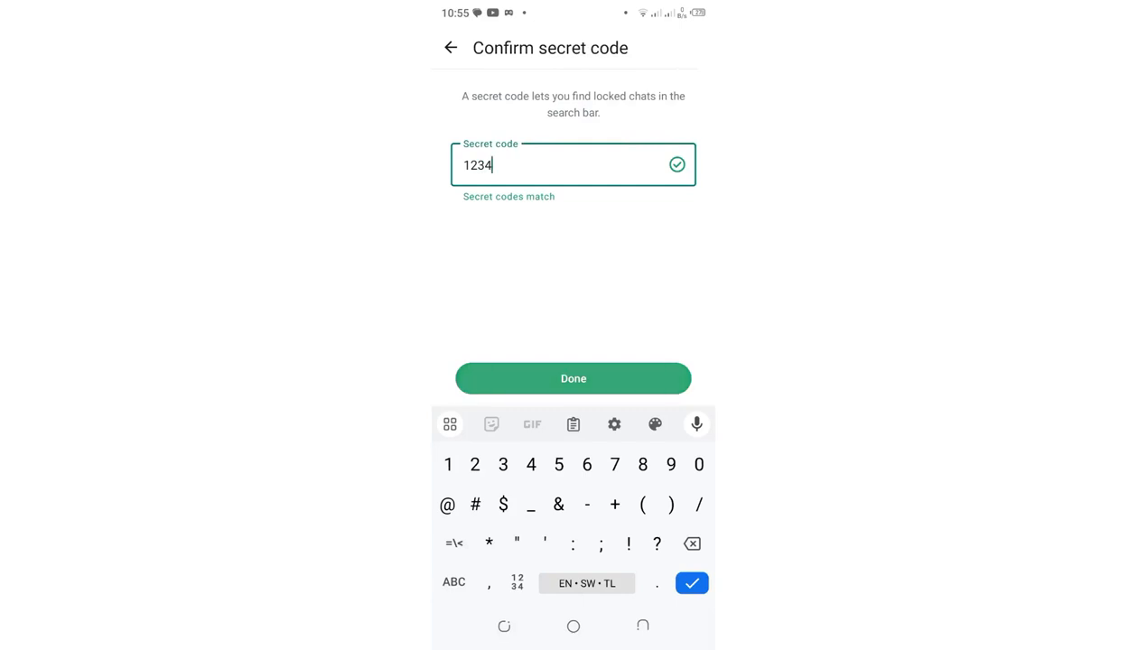
Step: Confirm the secret code with Done and return to the main Chats list
left_click(573, 379)
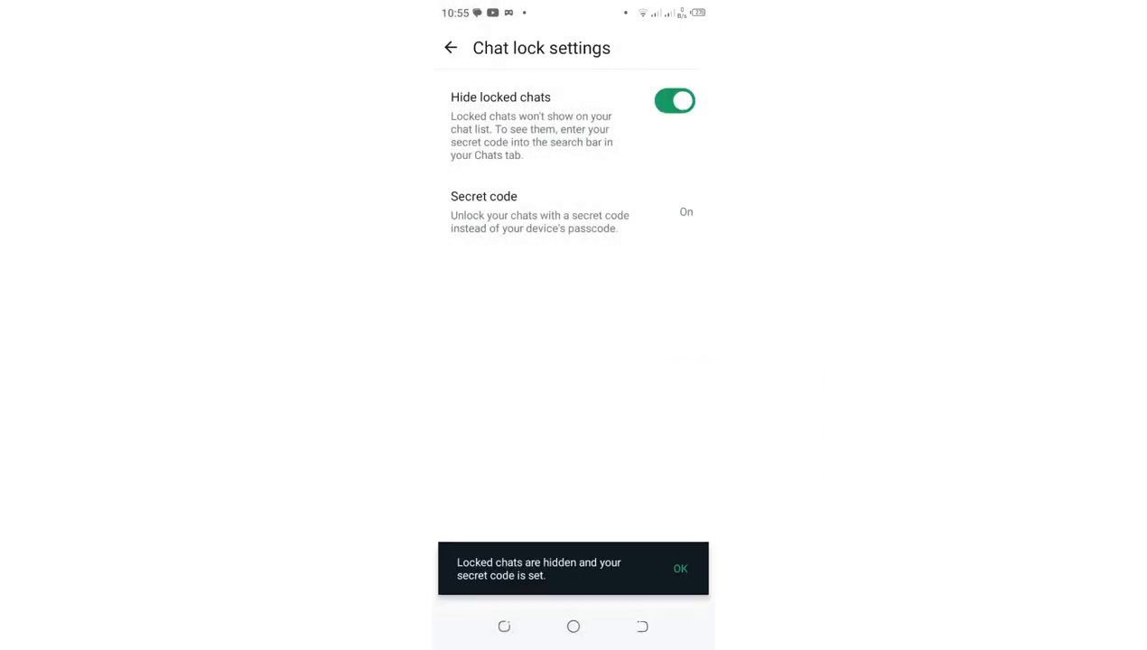
left_click(680, 568)
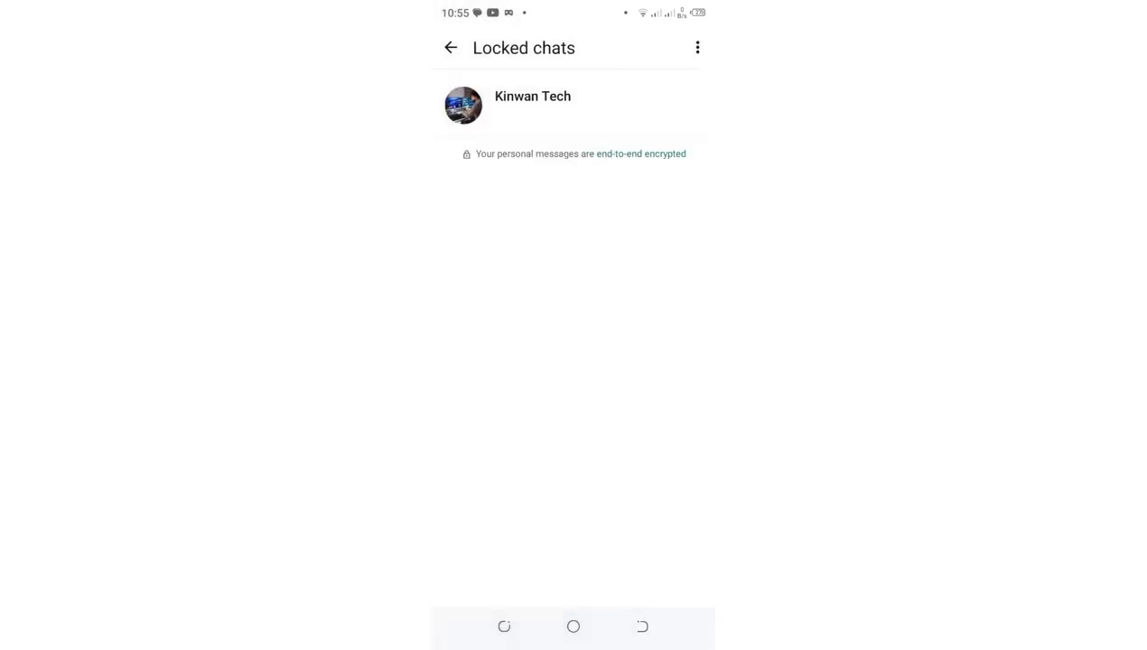
left_click(451, 47)
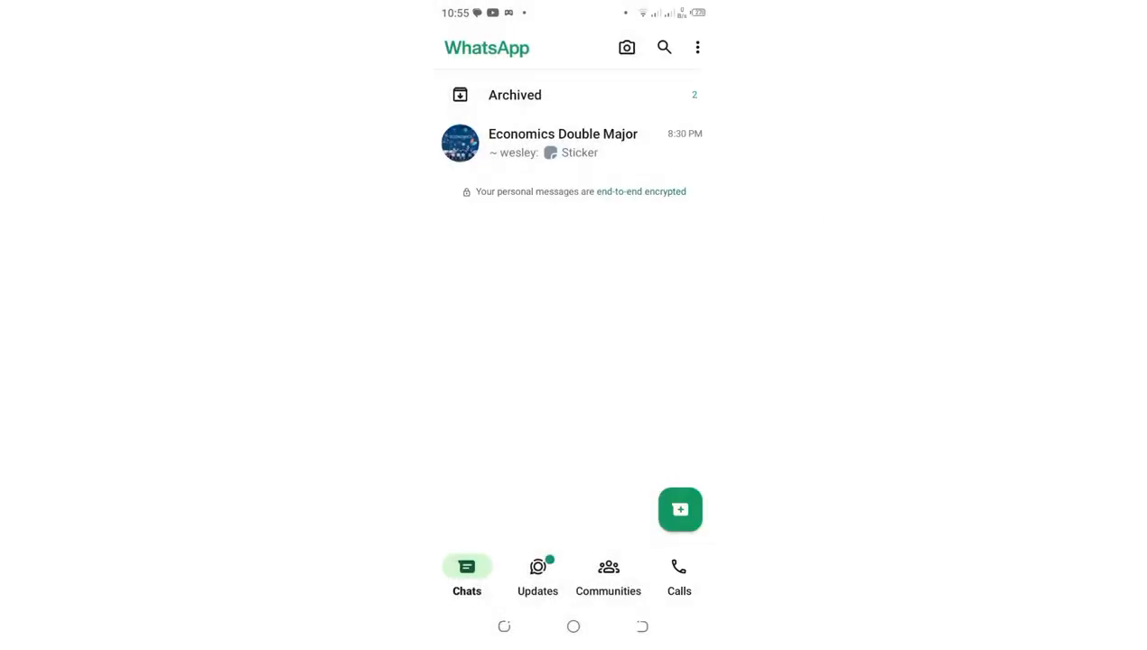